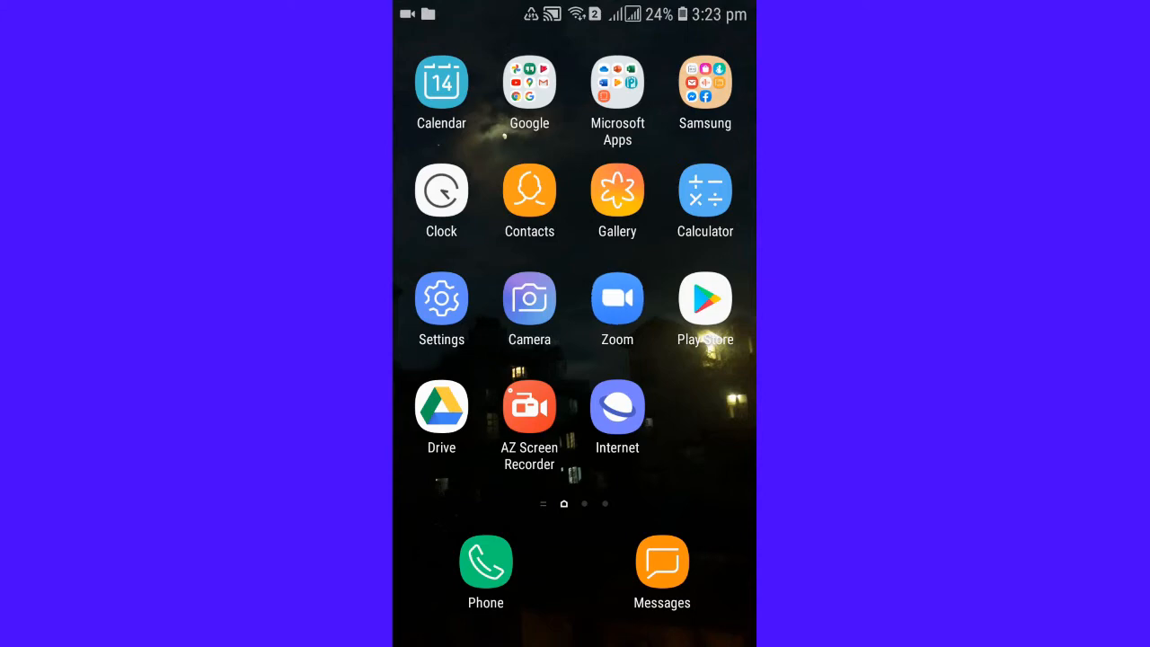
# Launch Zoom and start a new meeting with Video Off and Use PMI enabled
pyautogui.click(619, 299)
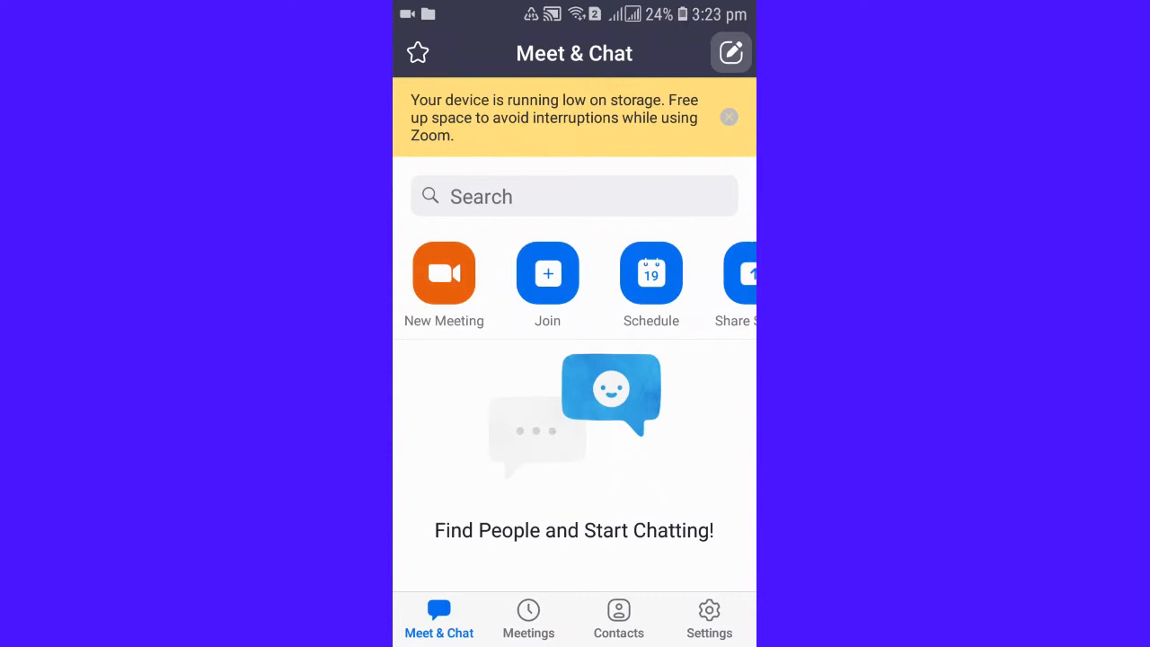
pyautogui.click(442, 273)
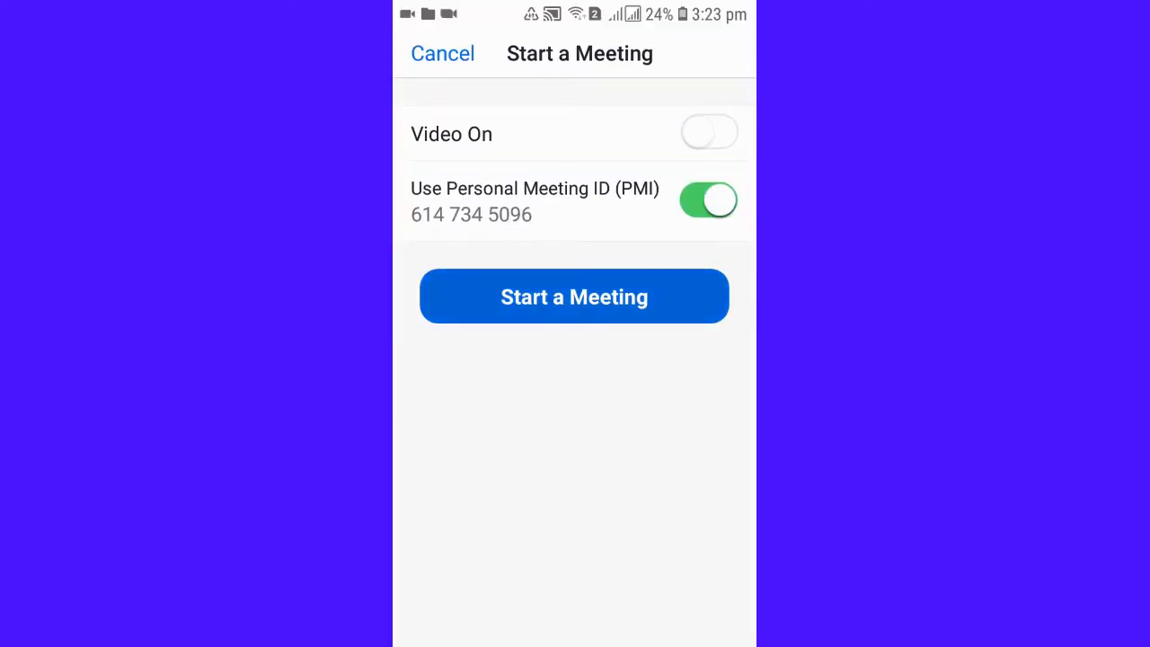
pyautogui.click(575, 297)
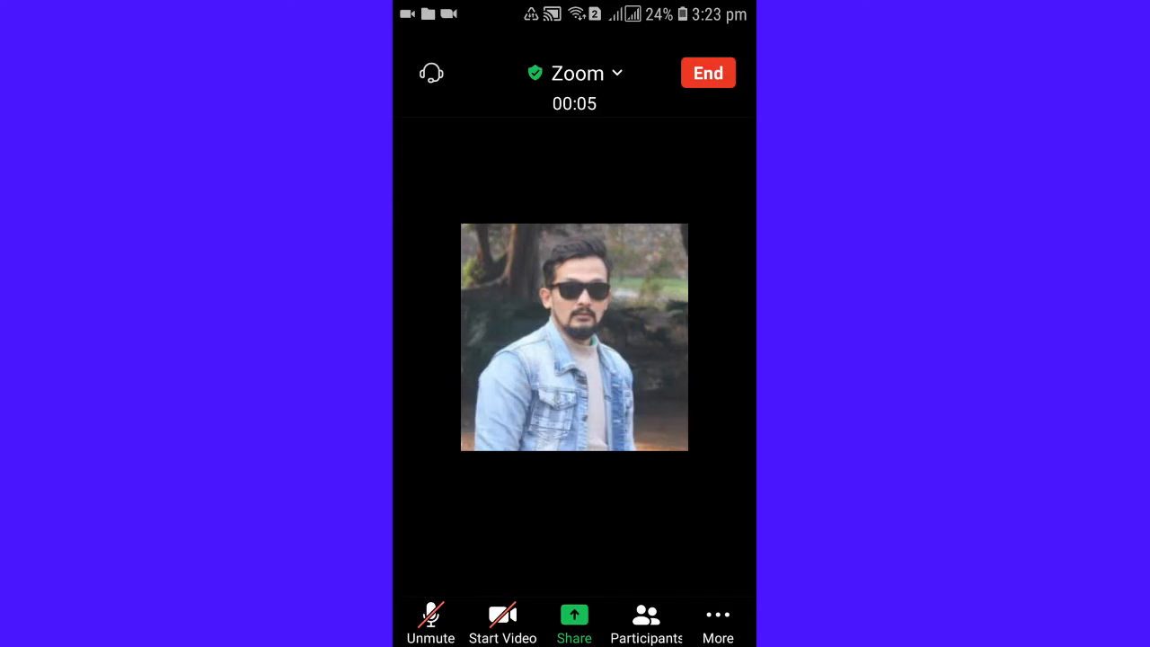
# End the running meeting for all participants
pyautogui.click(575, 620)
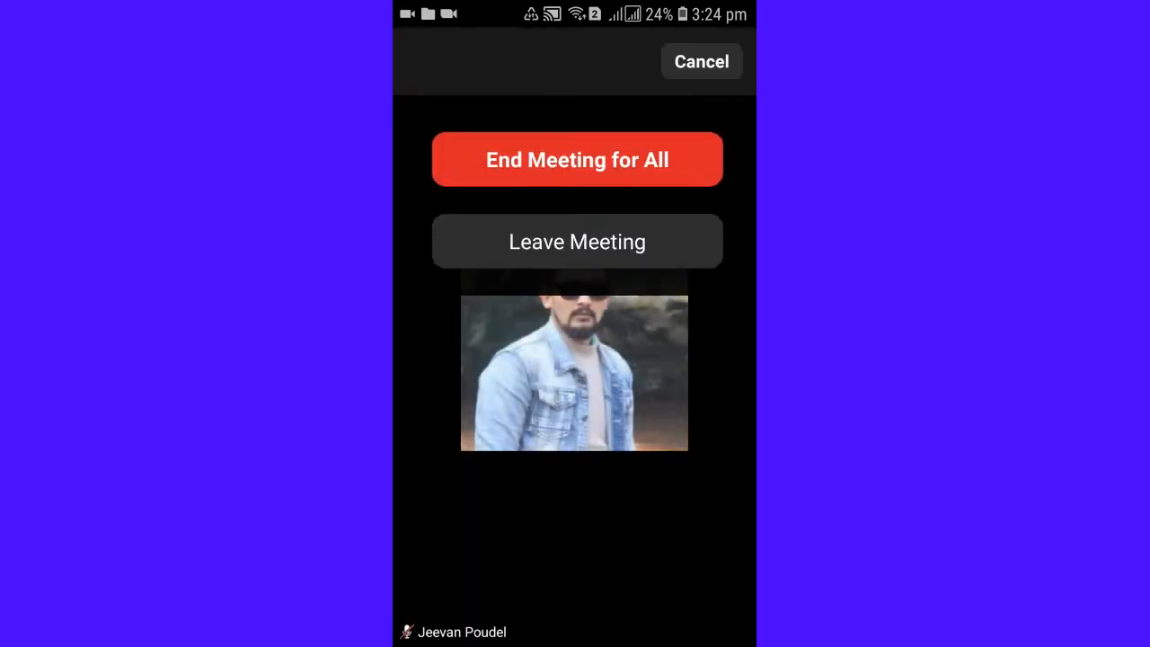
pyautogui.click(577, 158)
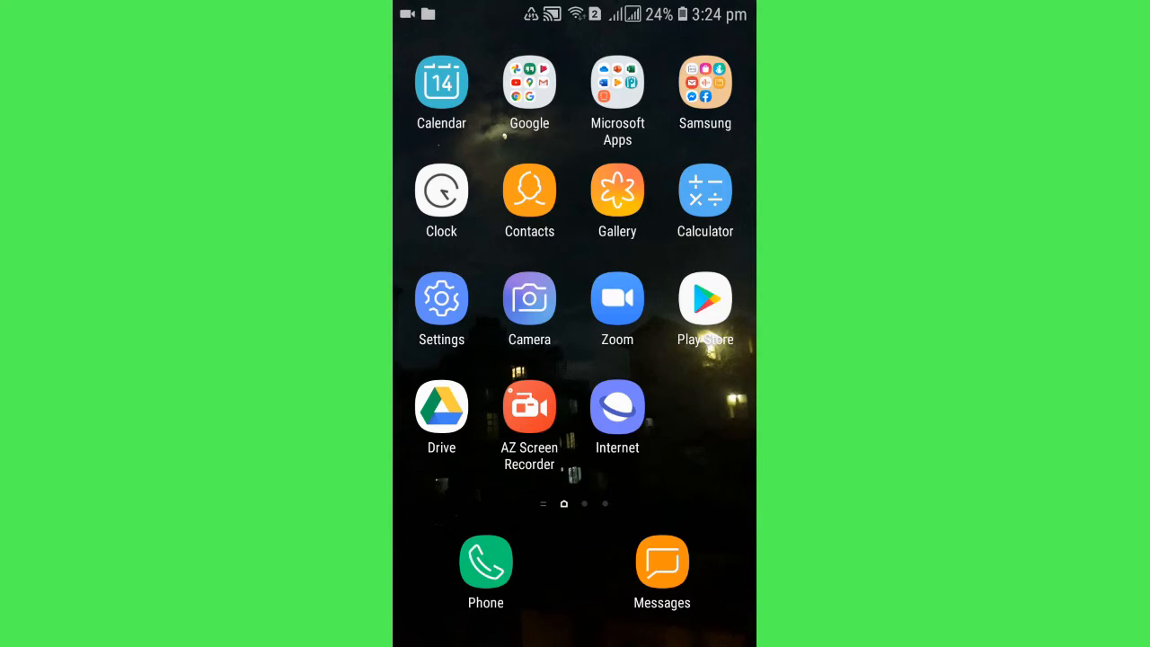
# Search Google in Chrome for 'zoom old version'
pyautogui.click(528, 81)
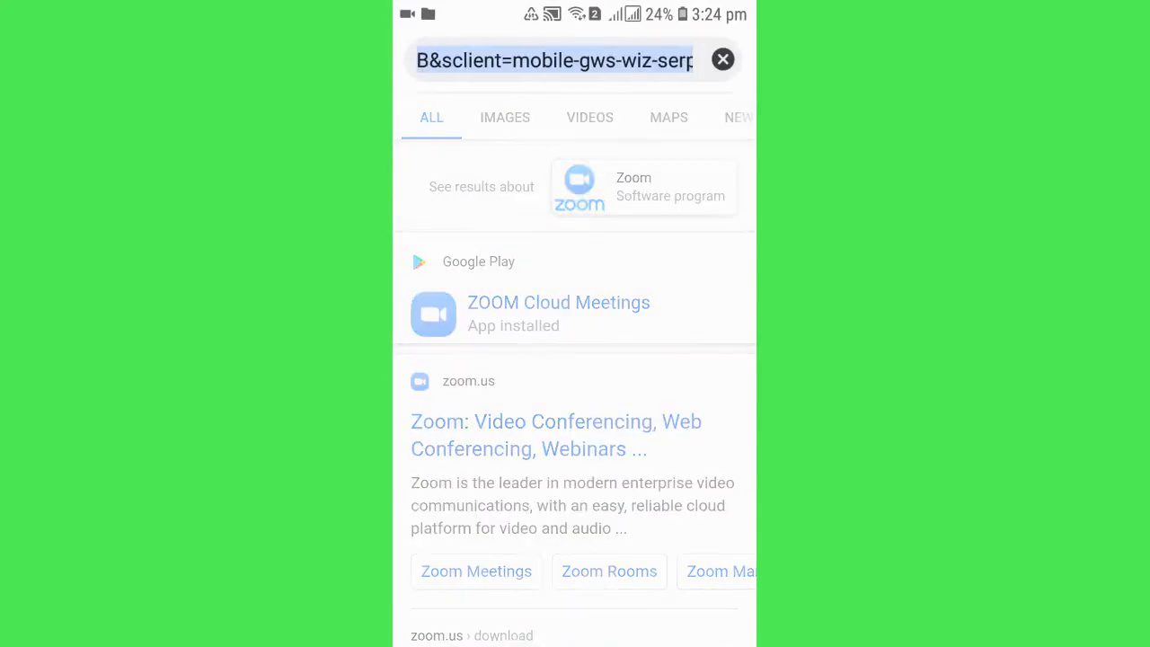
pyautogui.click(553, 61)
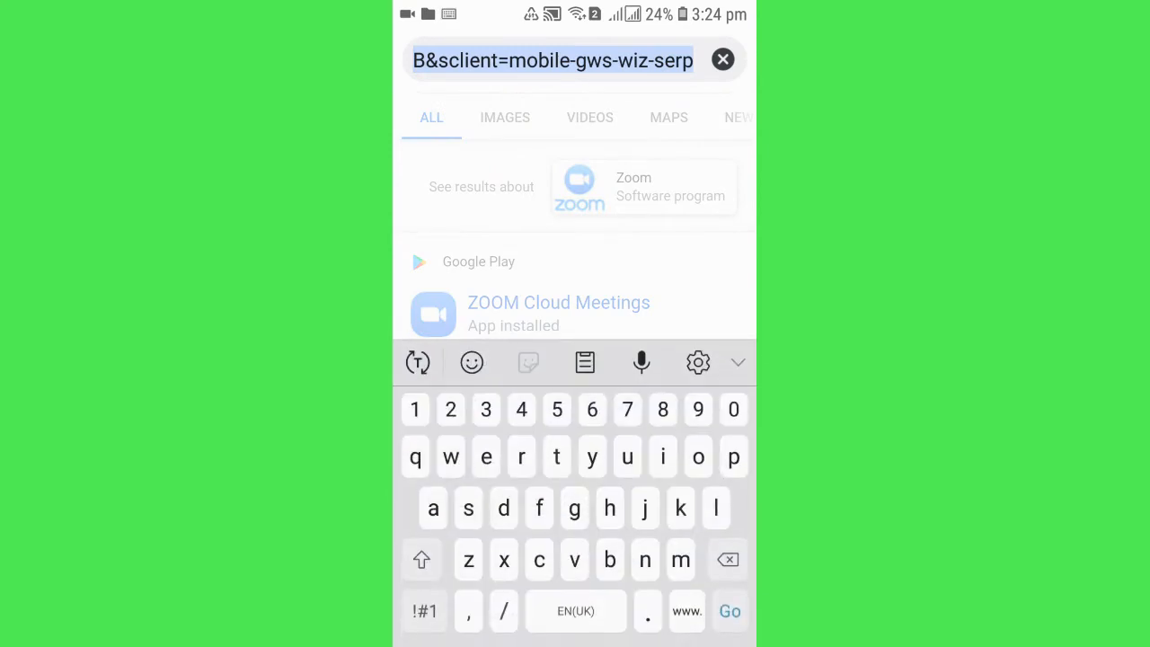
pyautogui.write('z')
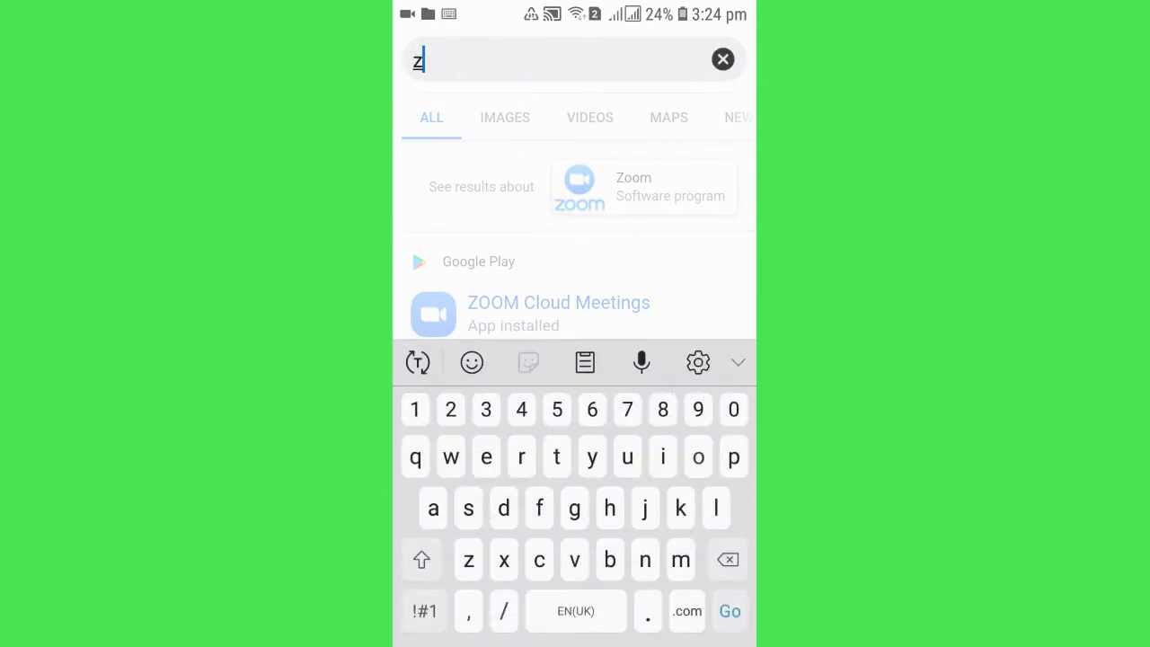
pyautogui.write('oom old version')
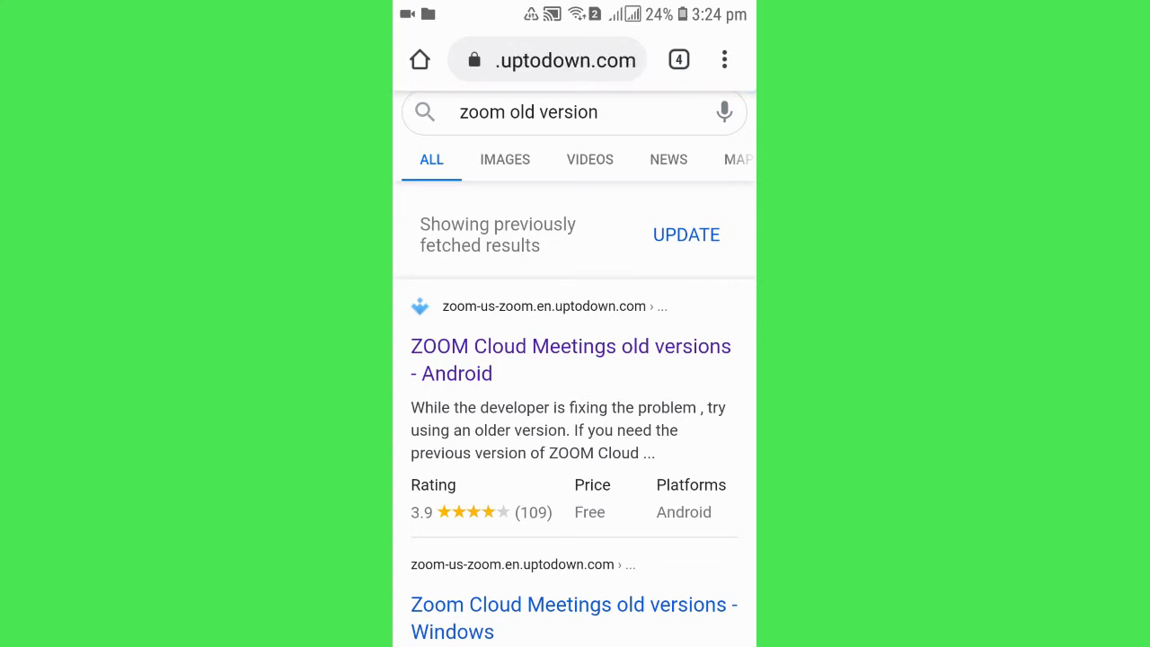
# Go to Uptodown's ZOOM Cloud Meetings old-versions page and browse the list for 5.2.44042.0816
pyautogui.click(569, 360)
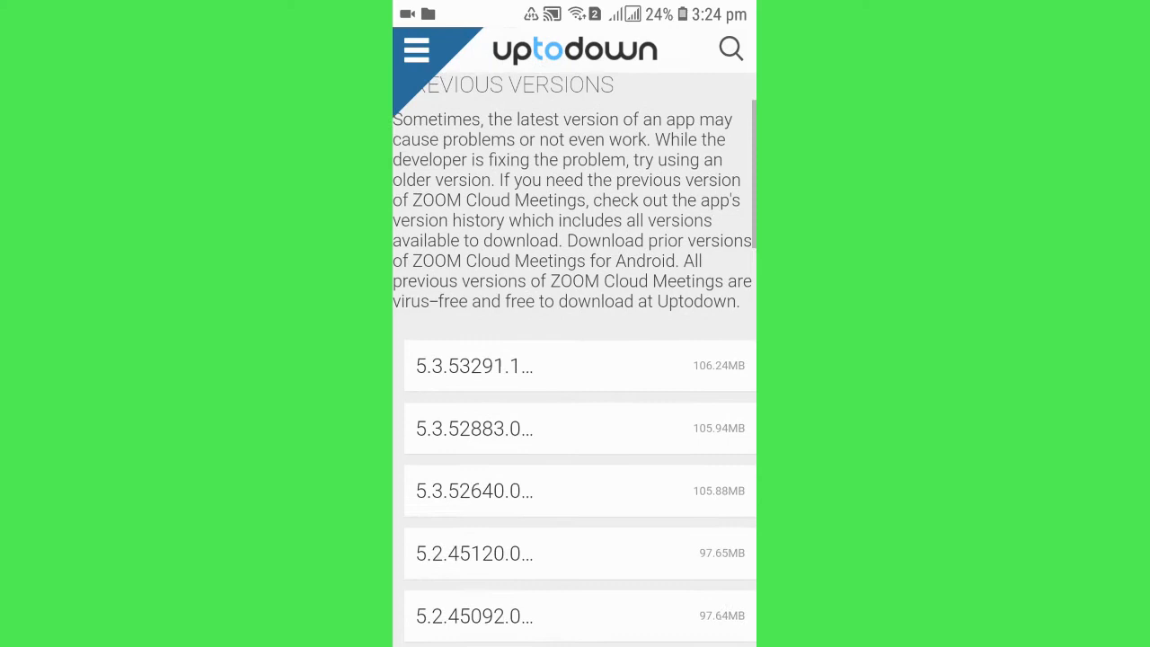
pyautogui.scroll(-3)
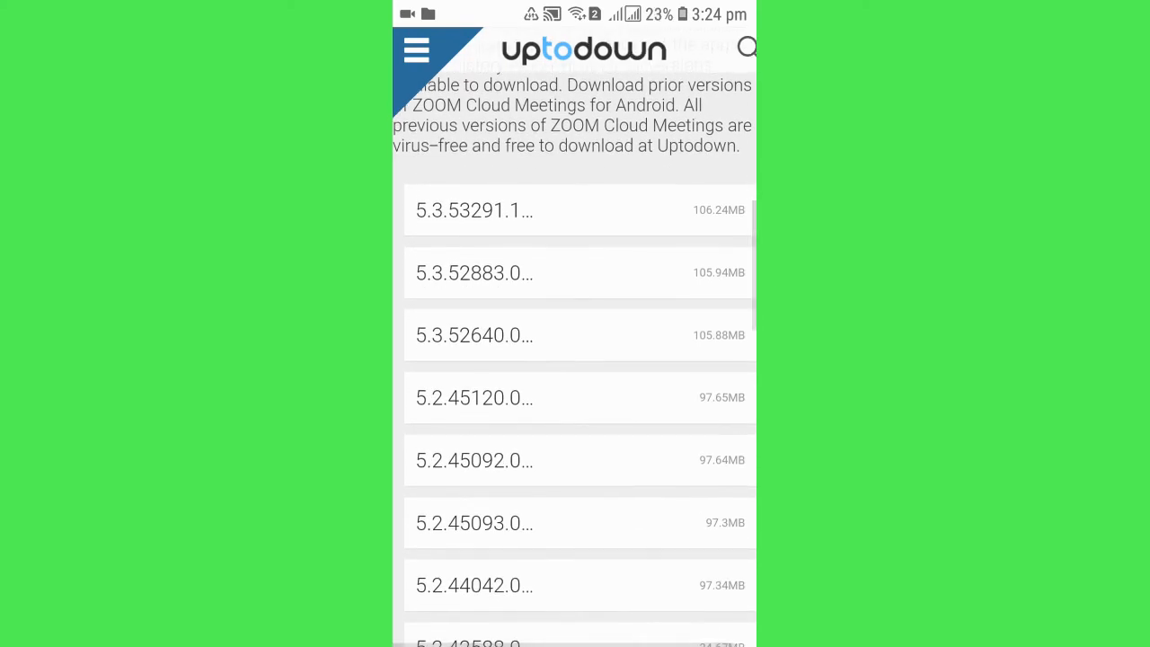
pyautogui.scroll(3)
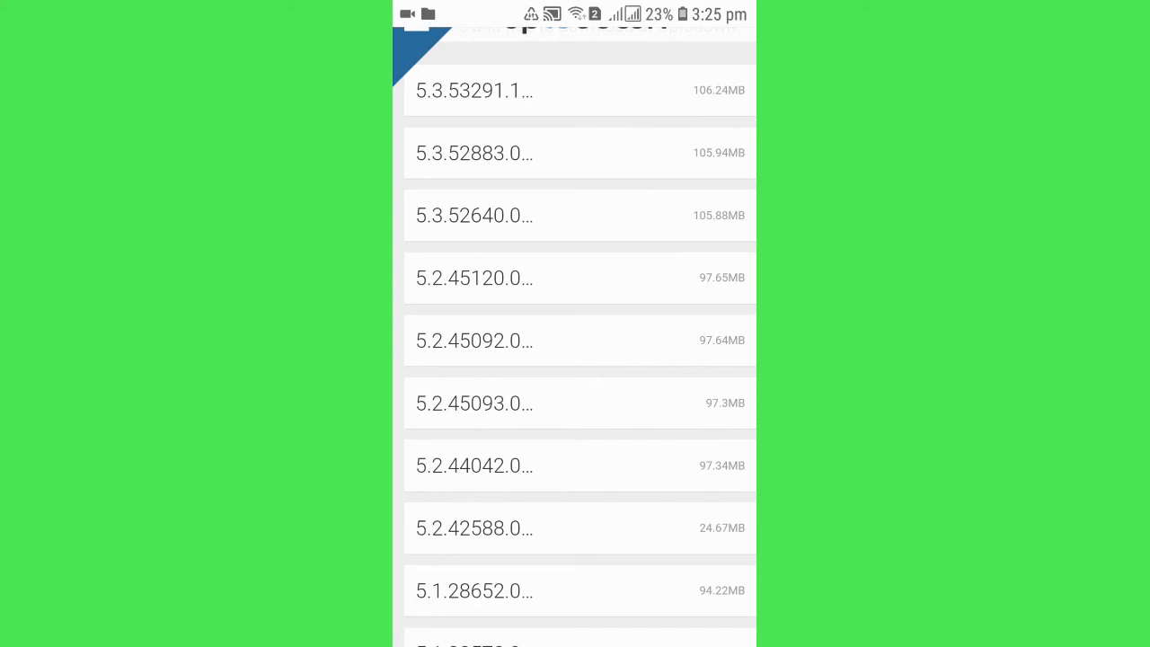
pyautogui.scroll(3)
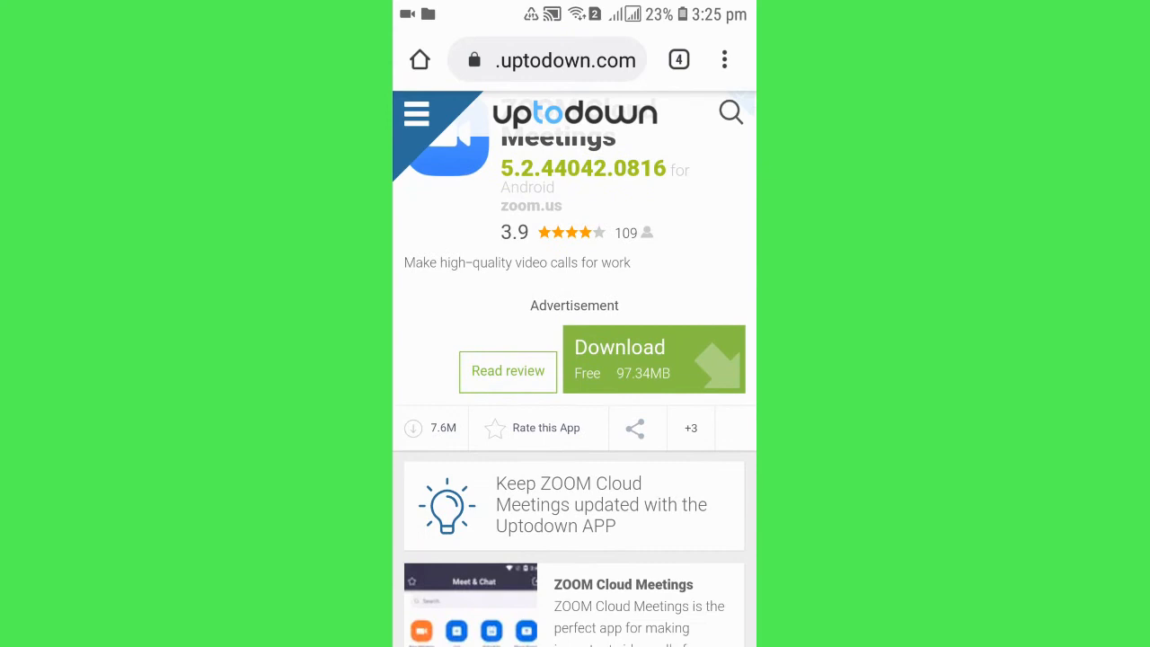
pyautogui.scroll(3)
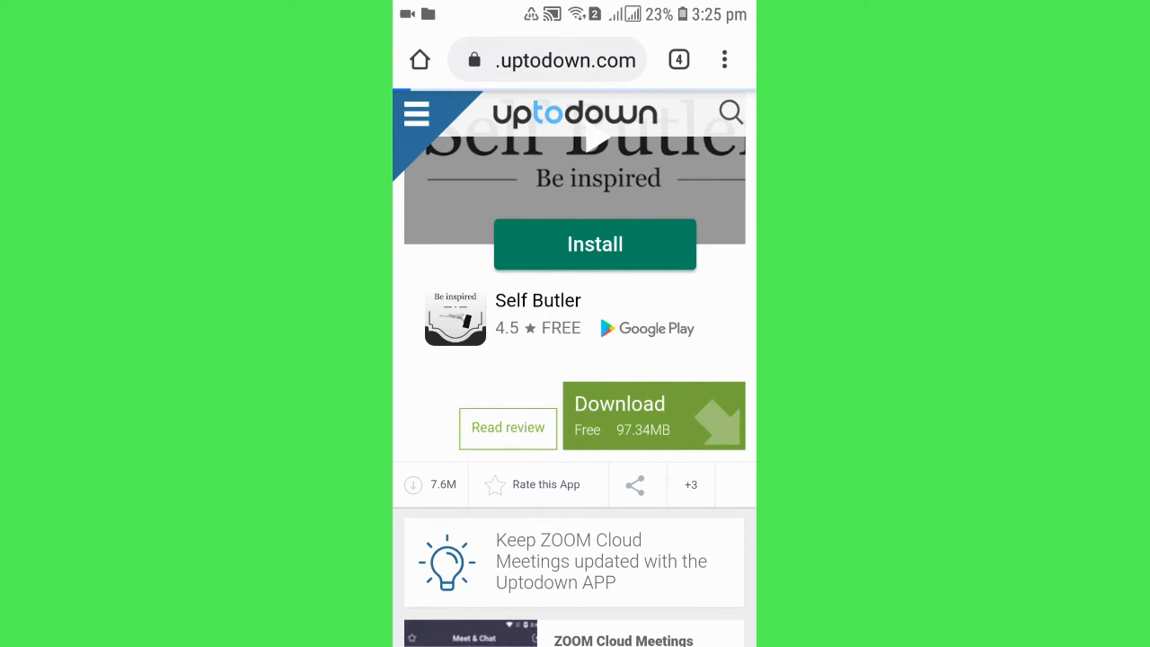
# Download the 5.2.44042.0816 APK and keep the file despite the harmful-file warning
pyautogui.click(619, 415)
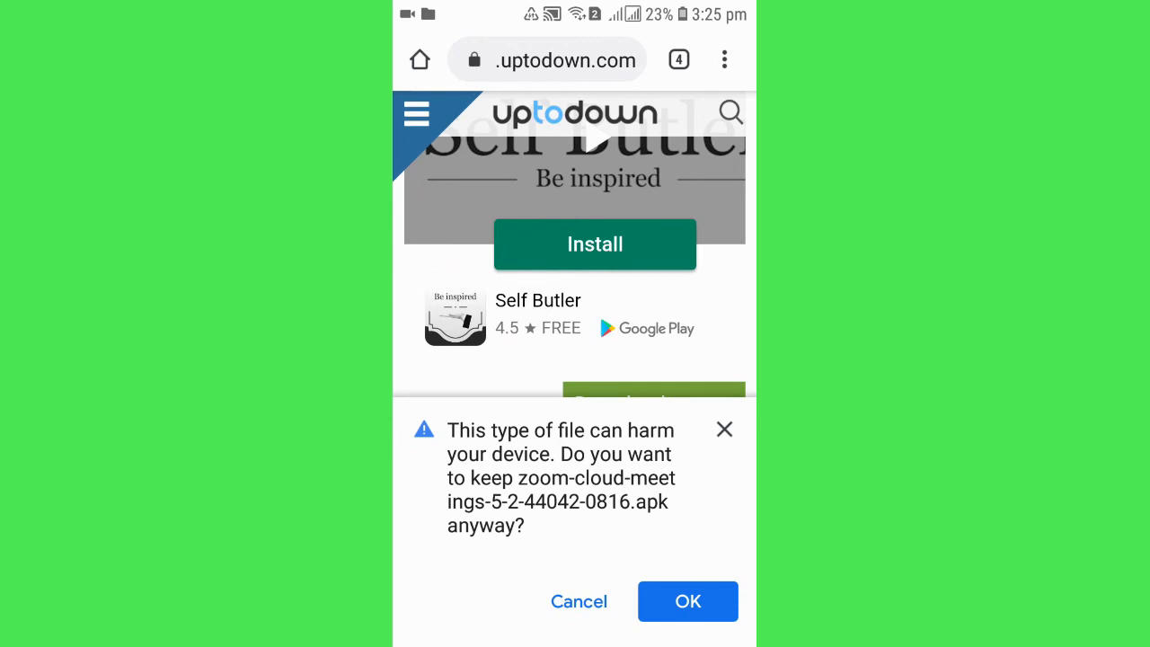
pyautogui.click(687, 600)
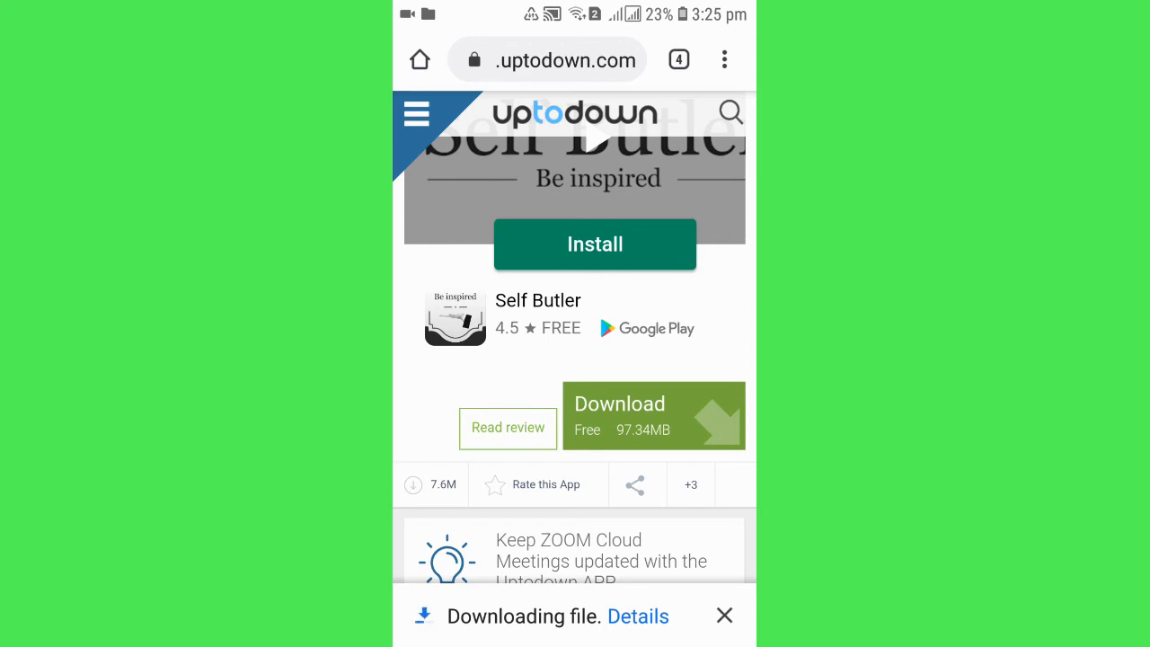
pyautogui.click(725, 59)
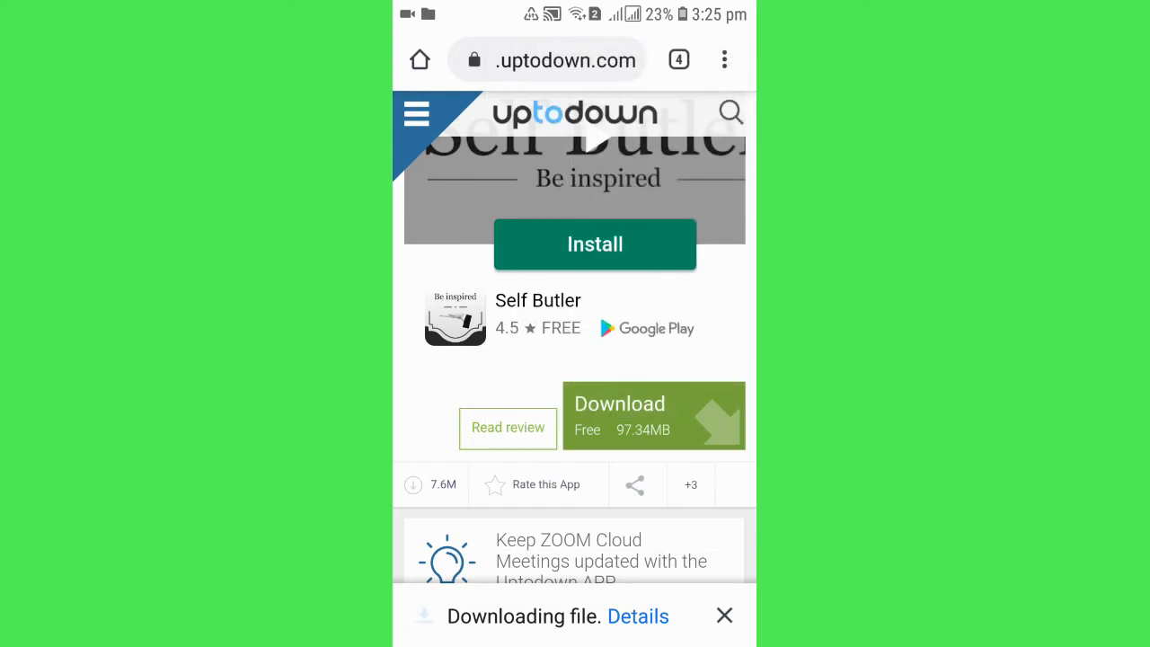
pyautogui.click(636, 616)
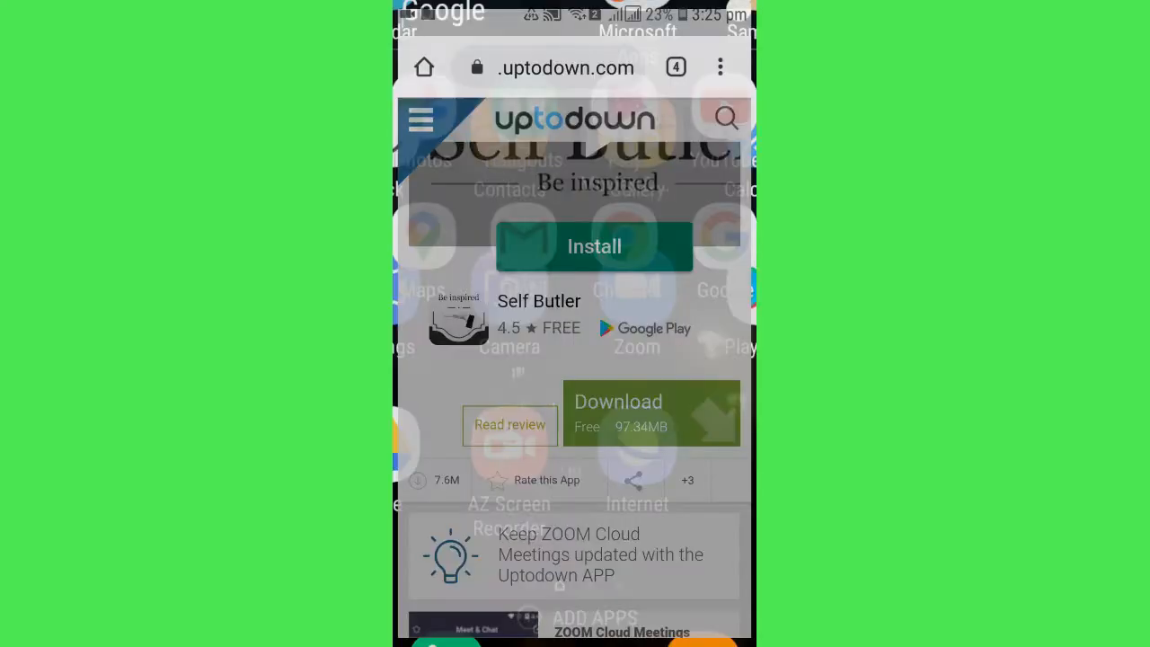
# Return home, reopen Zoom and start another new meeting on the personal meeting ID
pyautogui.press('home')
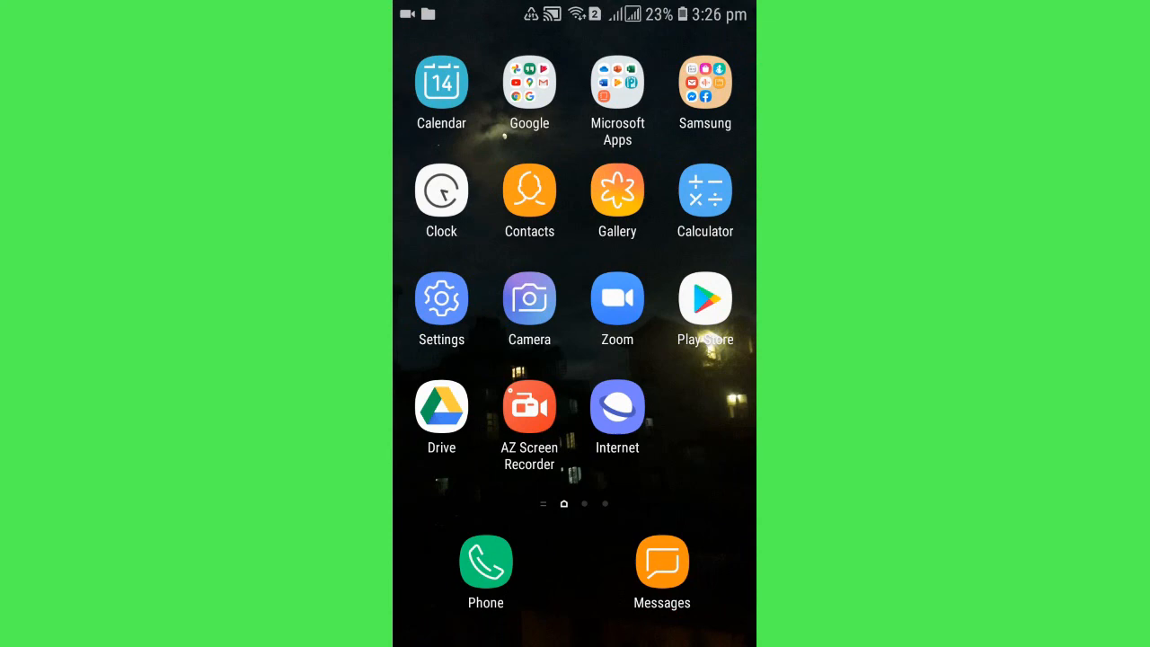
pyautogui.click(619, 298)
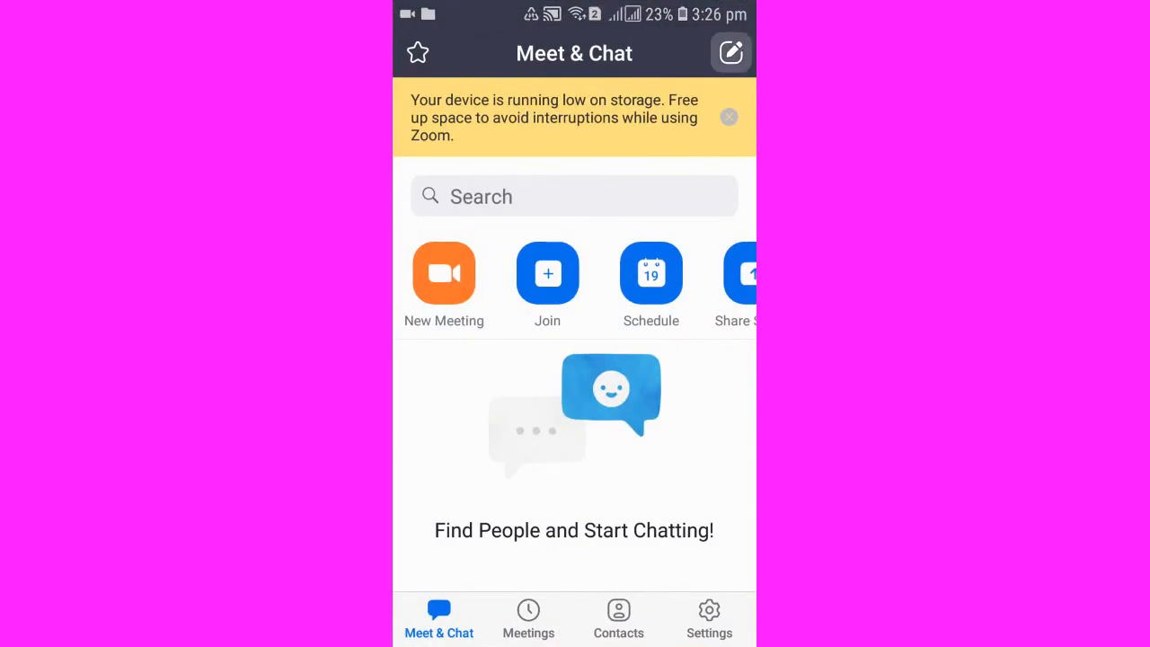
pyautogui.click(442, 273)
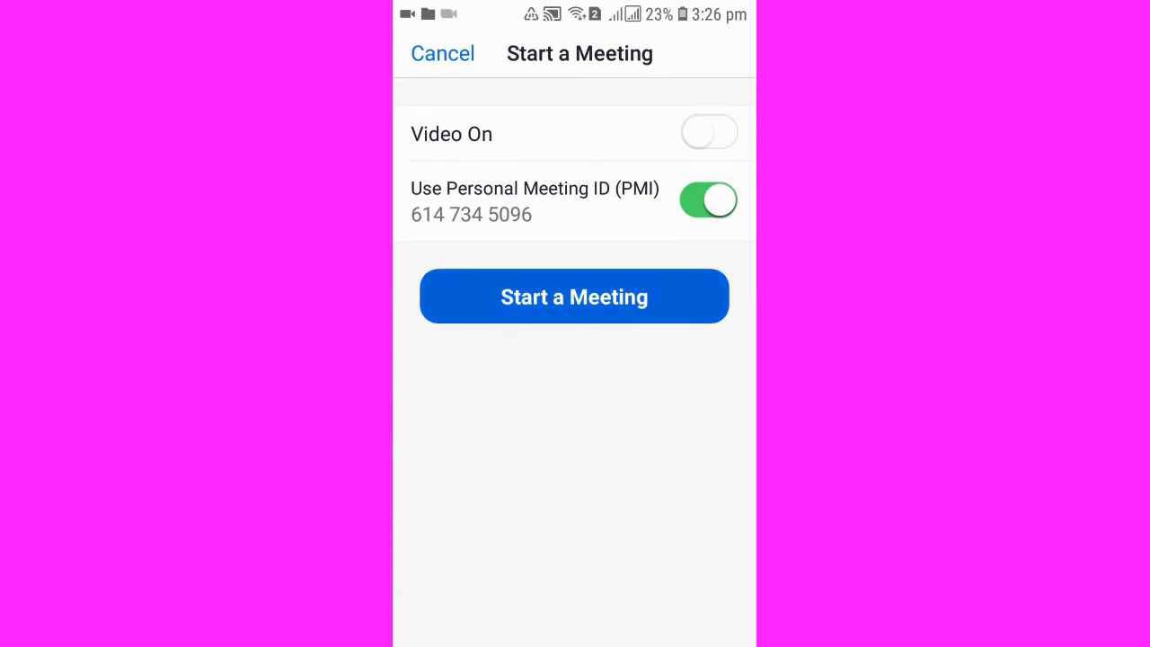
pyautogui.click(575, 296)
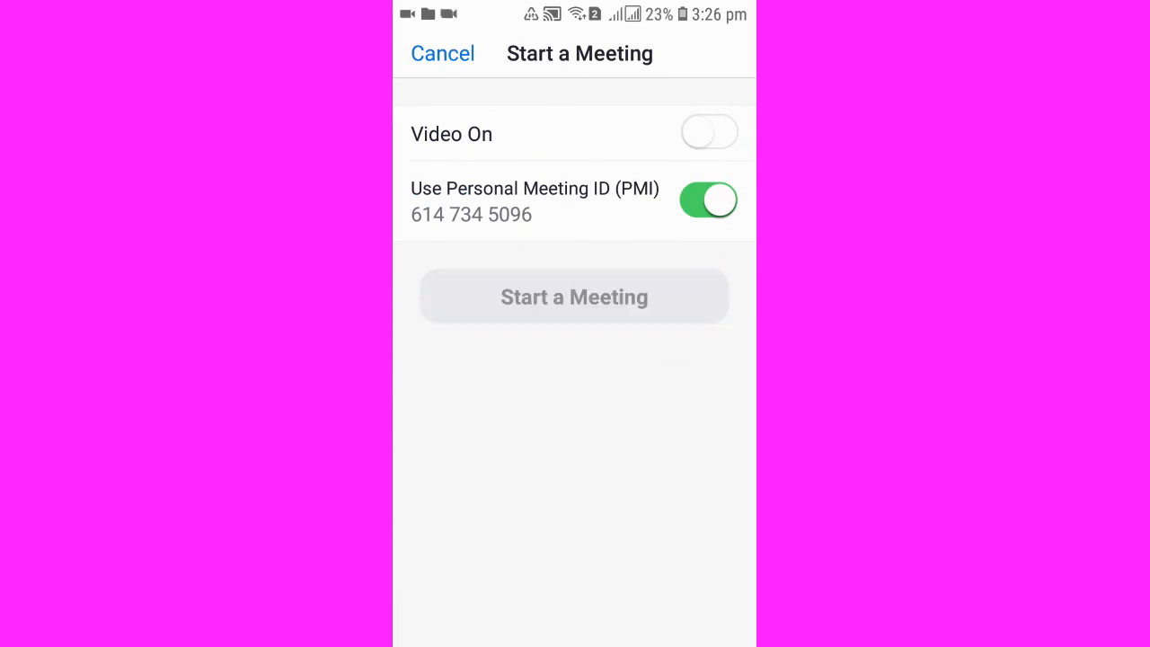